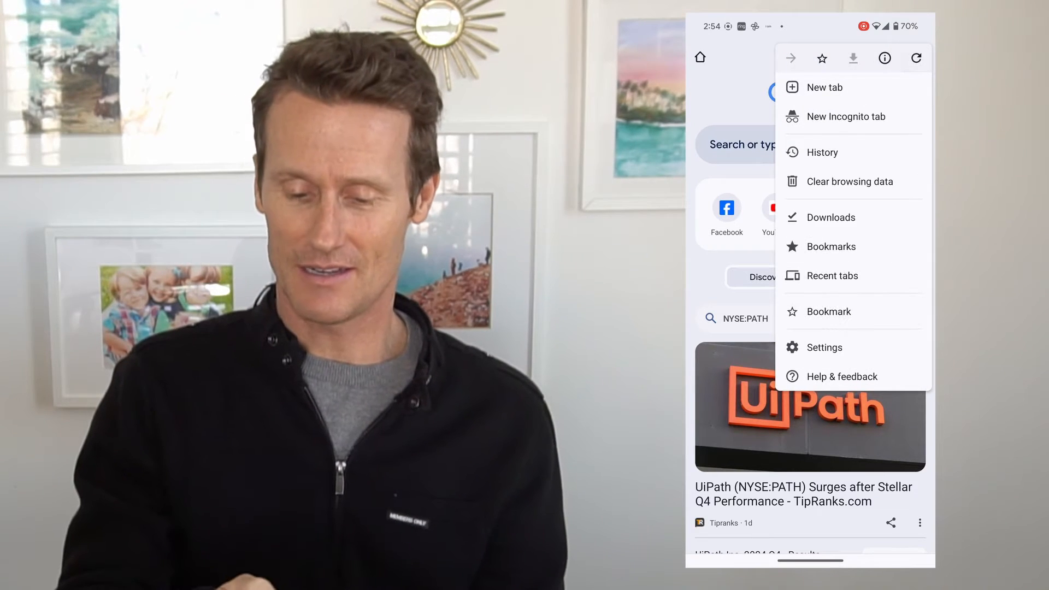
Step: Reach the About Chrome screen from the phone's settings list to see the installed version
click(825, 348)
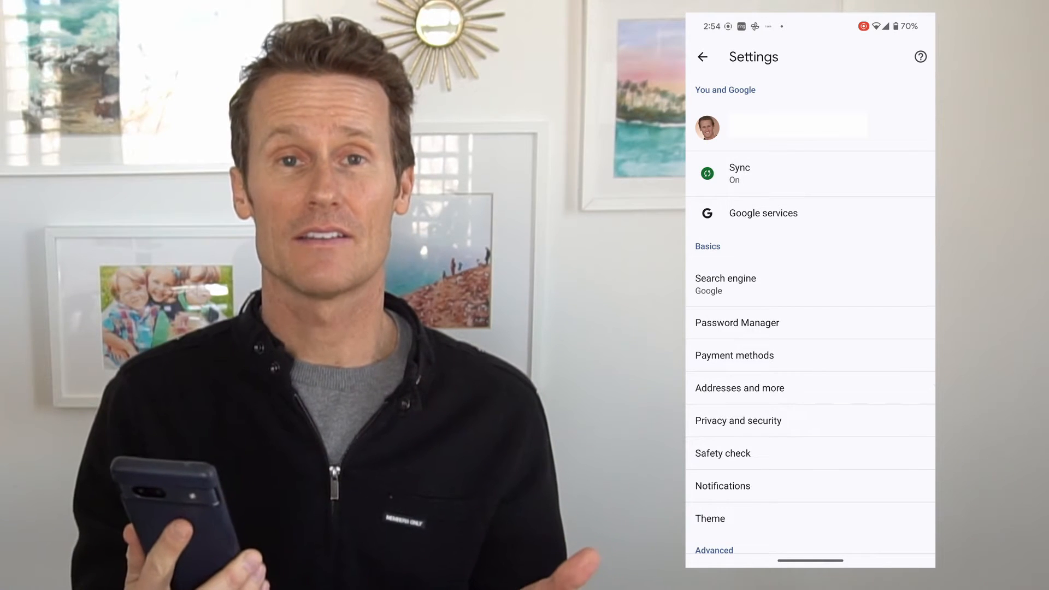
scroll(down, 3)
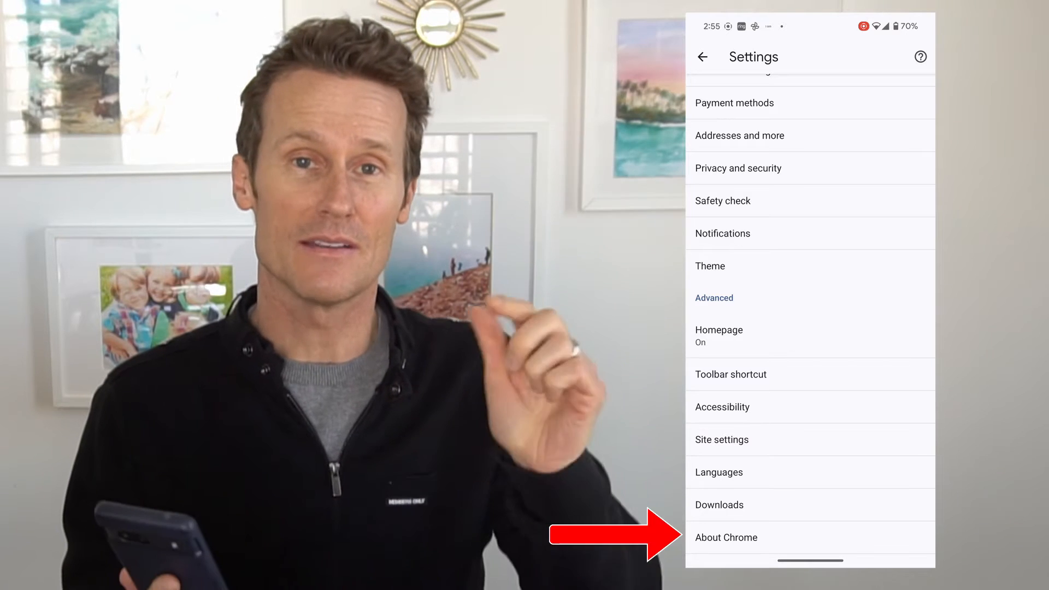
click(726, 538)
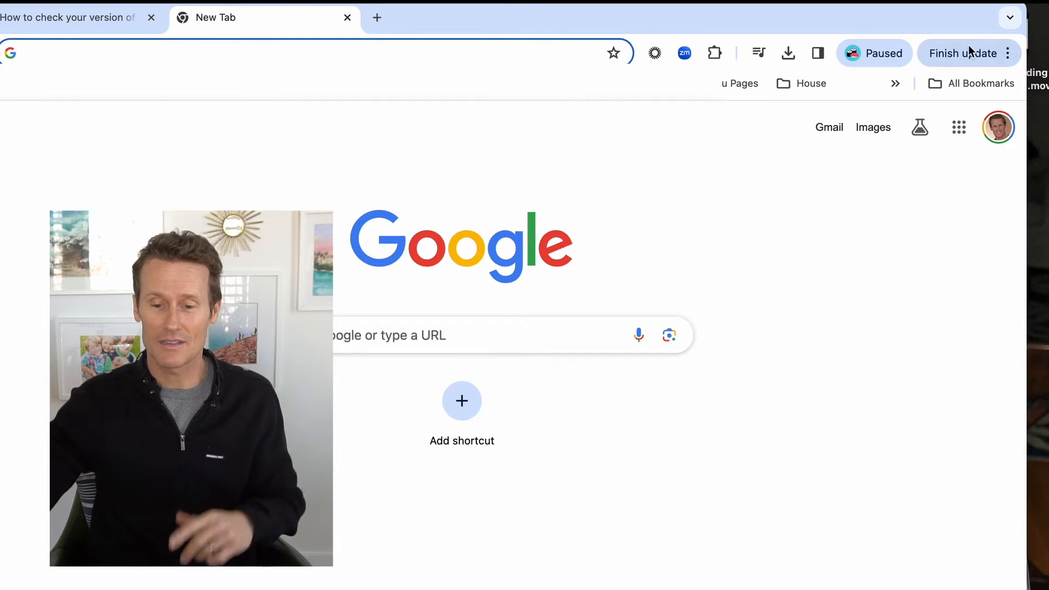
mouse_move(1006, 53)
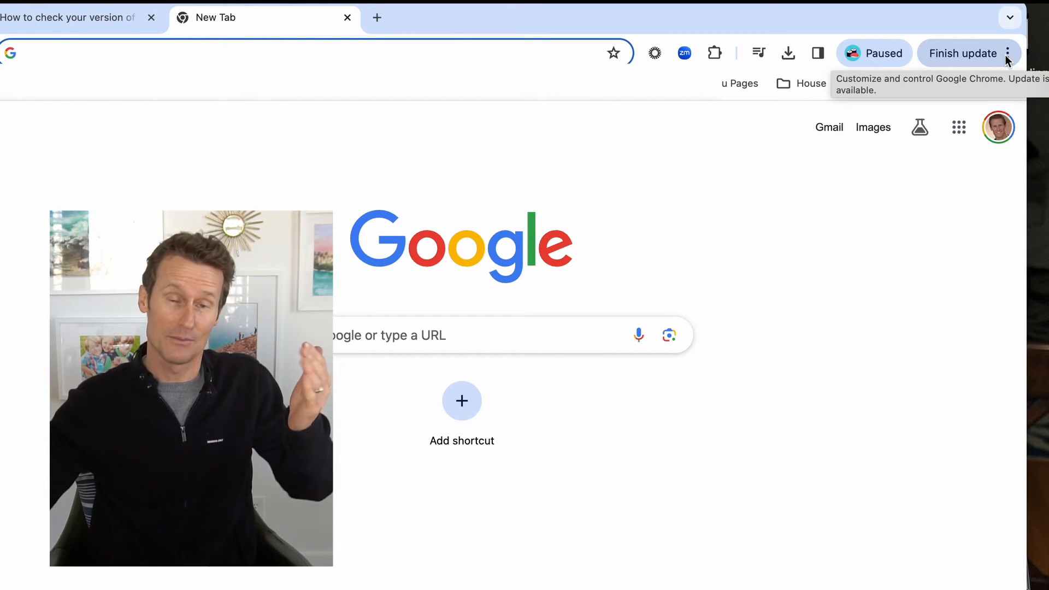
Step: Bring up desktop Chrome's options menu to get to Settings
click(1007, 53)
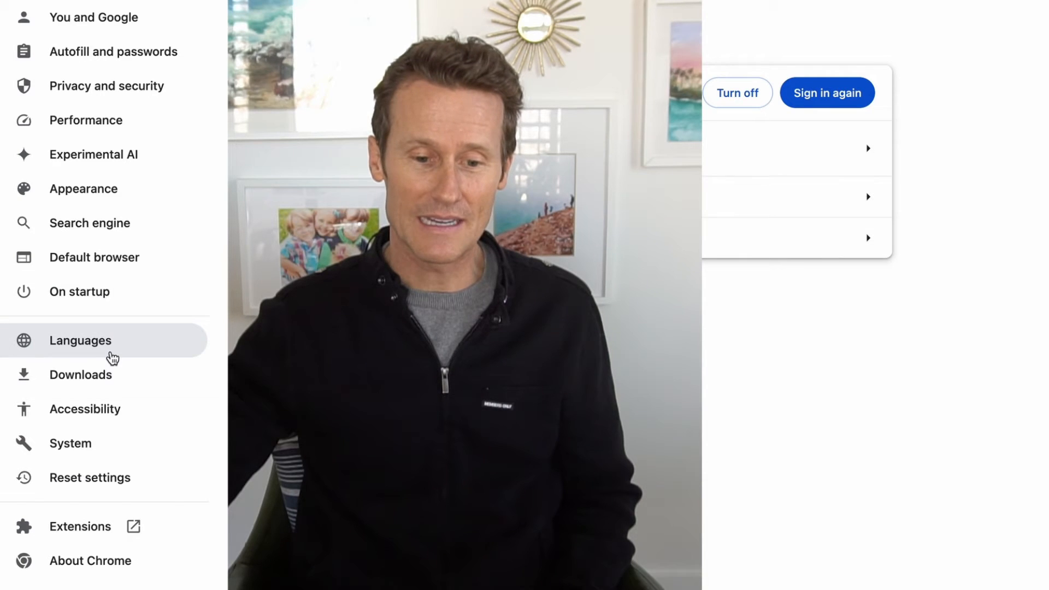
mouse_move(91, 560)
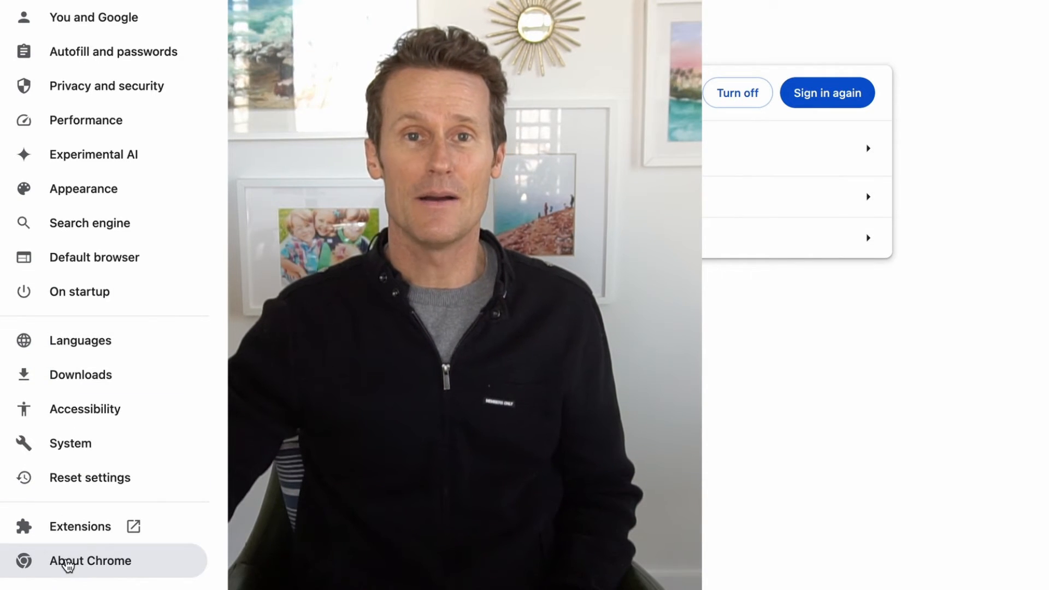
Step: View the About page confirming version 121.0.6167.184, then start a fresh tab
click(91, 561)
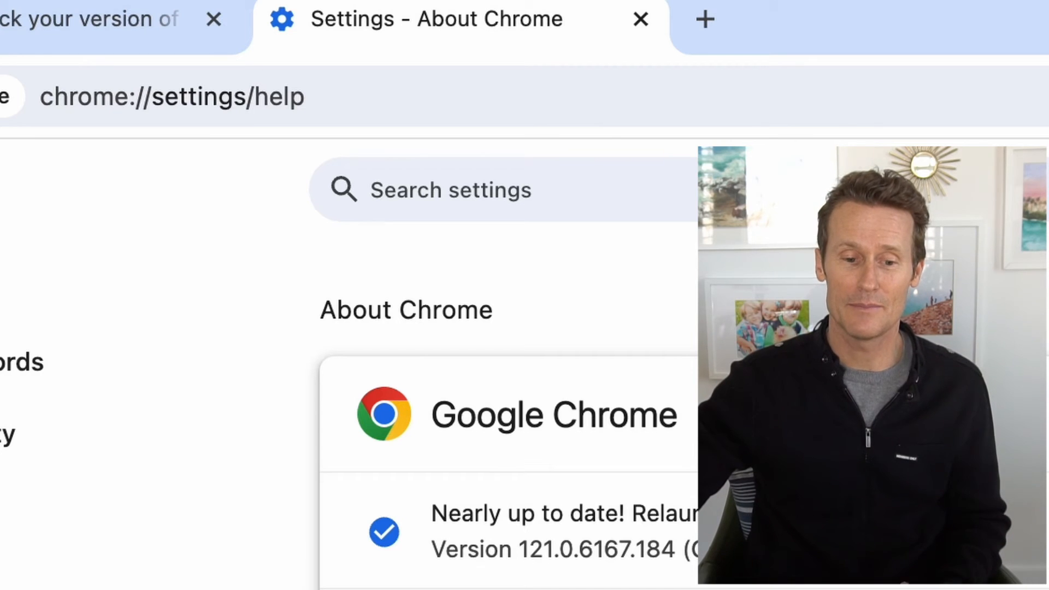
click(707, 18)
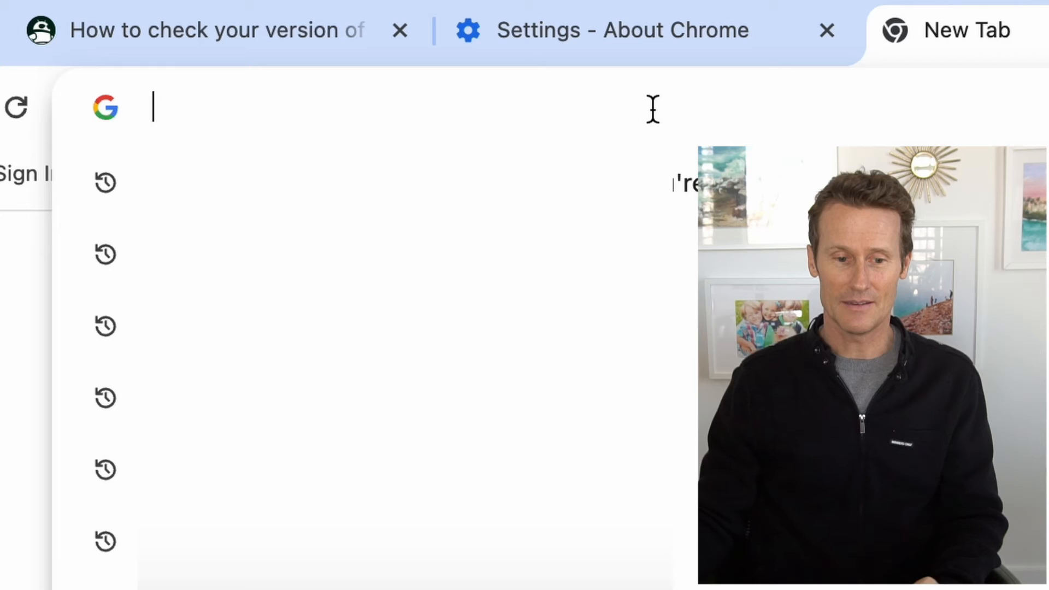
Step: Enter the address chrome://version/ in the new tab
text(chrome://version/)
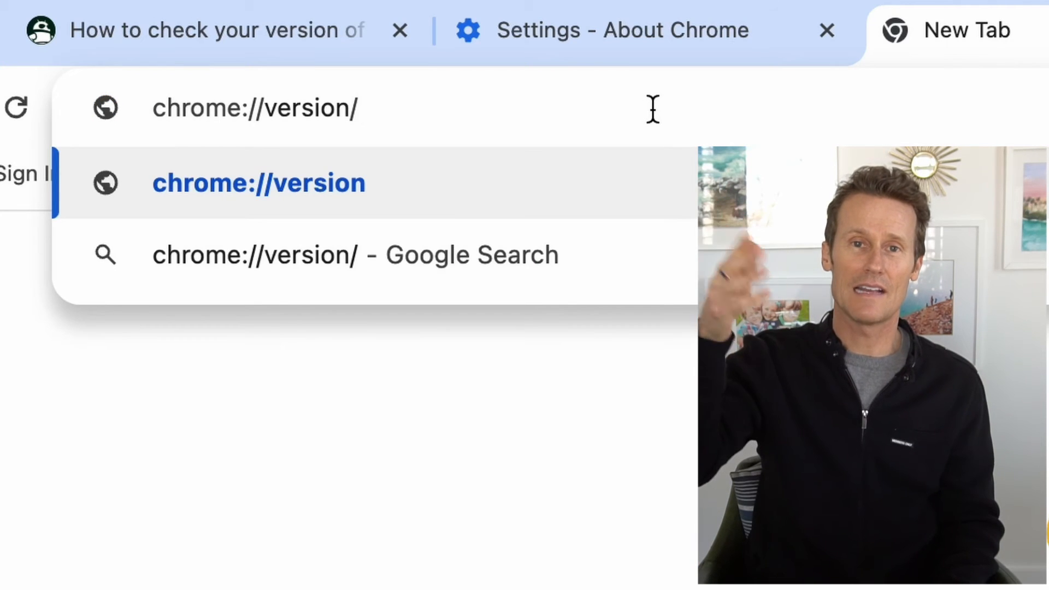